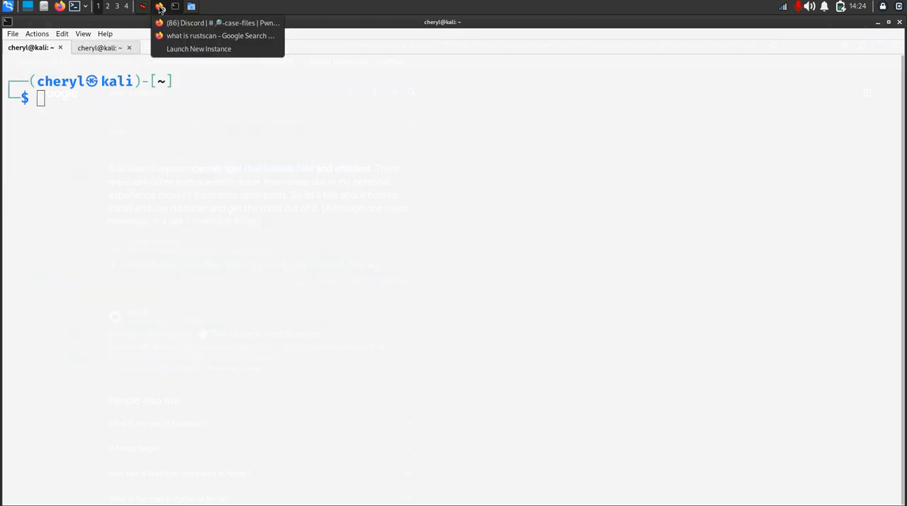
# Switch from the terminal to the browser window with the 'what is rustscan' Google search
pyautogui.click(222, 35)
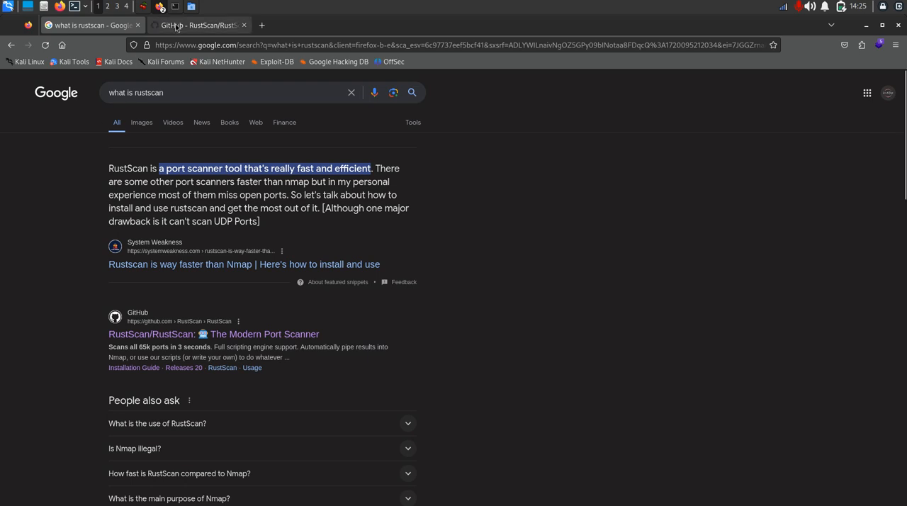
# Read through the RustScan README's install options and features, returning to the Releases section
pyautogui.click(198, 26)
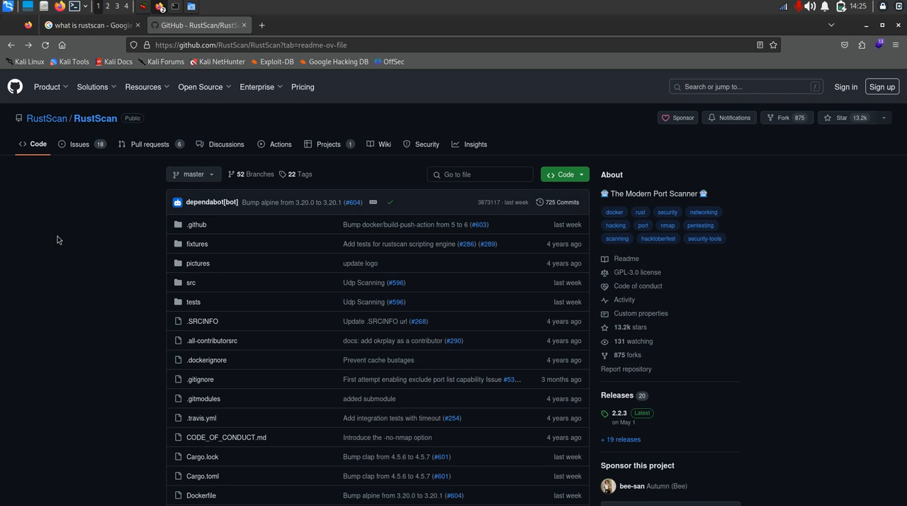
pyautogui.scroll(-3)
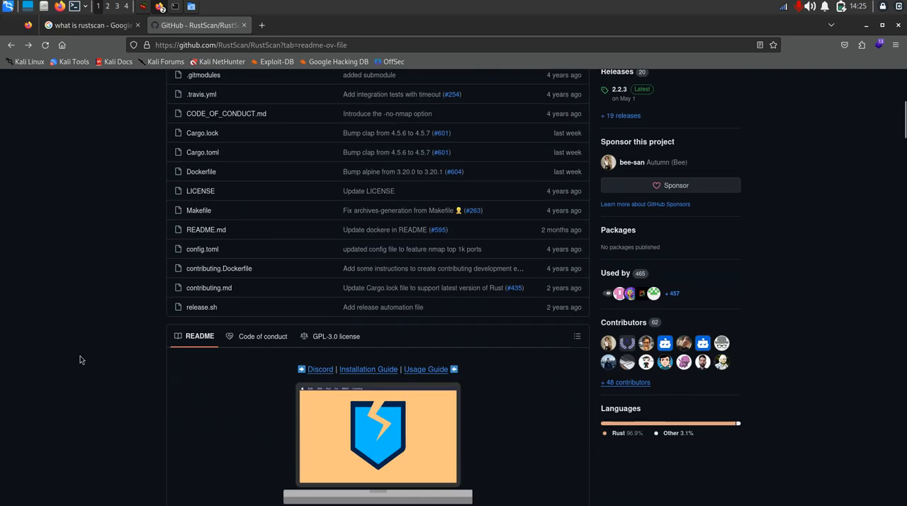
pyautogui.scroll(-3)
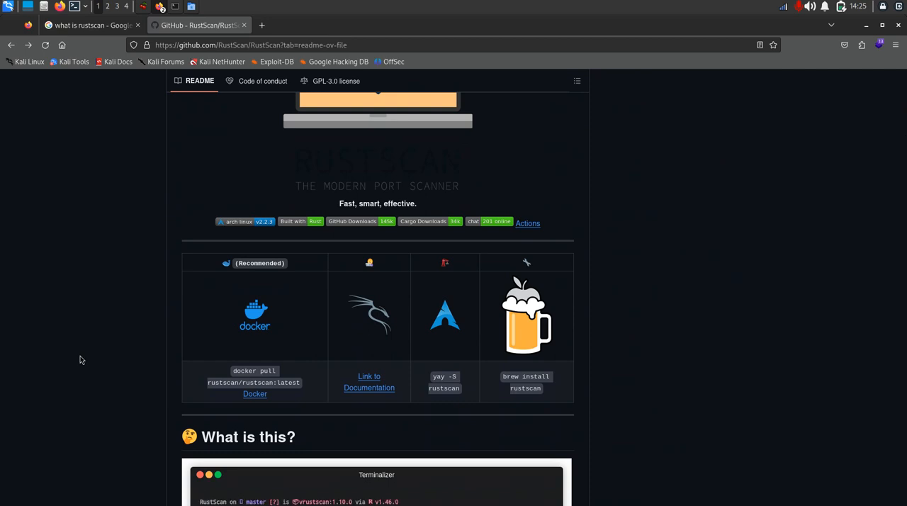
pyautogui.scroll(-3)
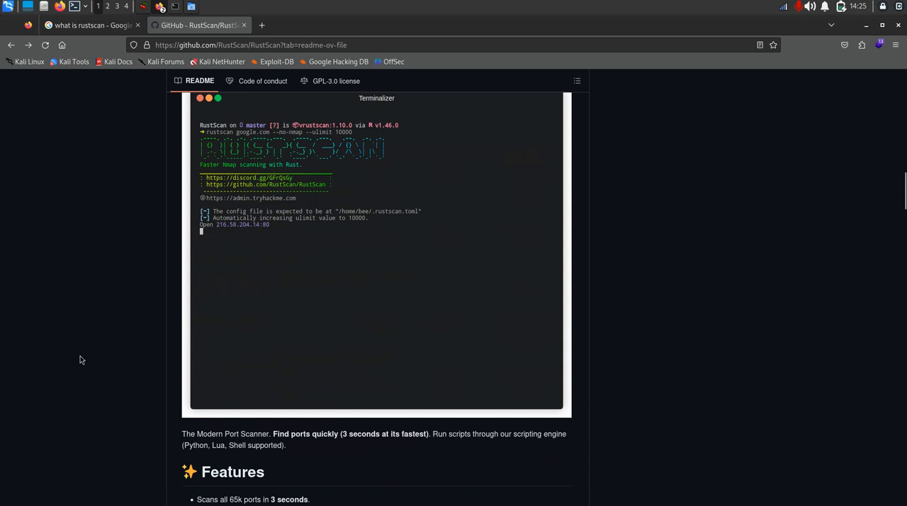
pyautogui.scroll(-3)
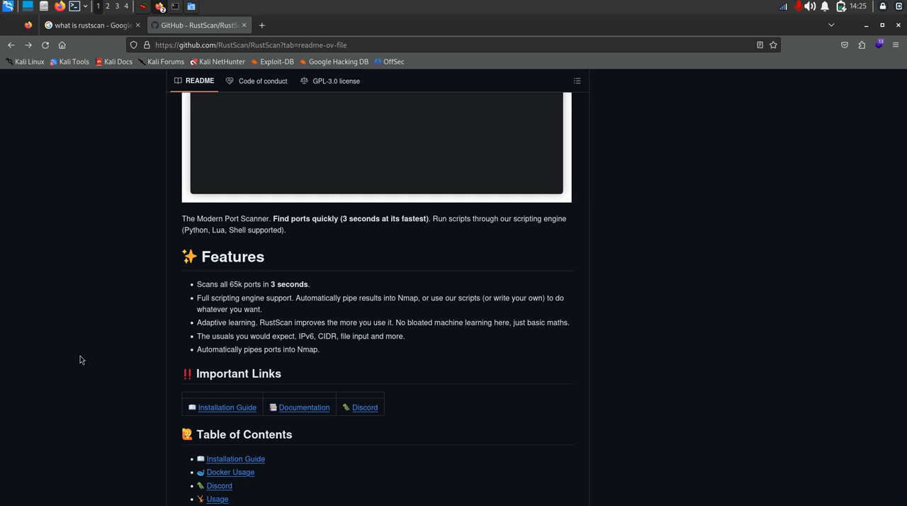
pyautogui.scroll(3)
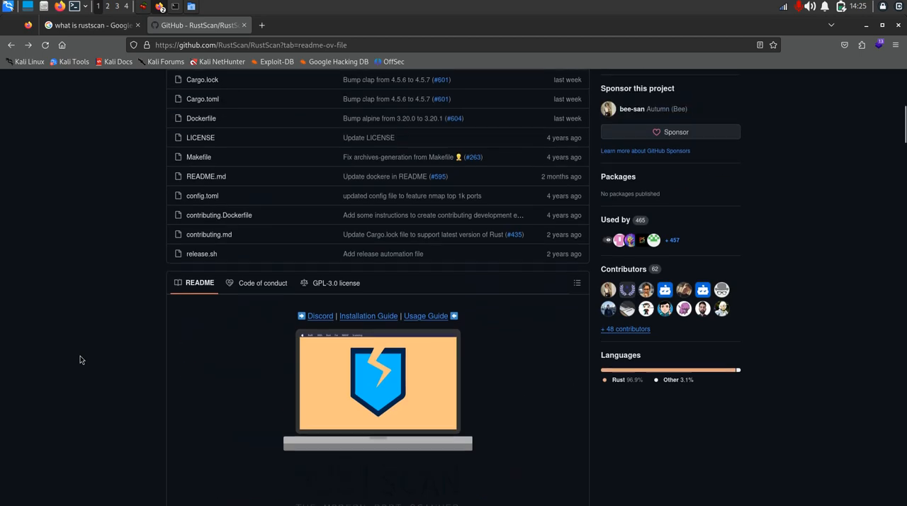
pyautogui.scroll(3)
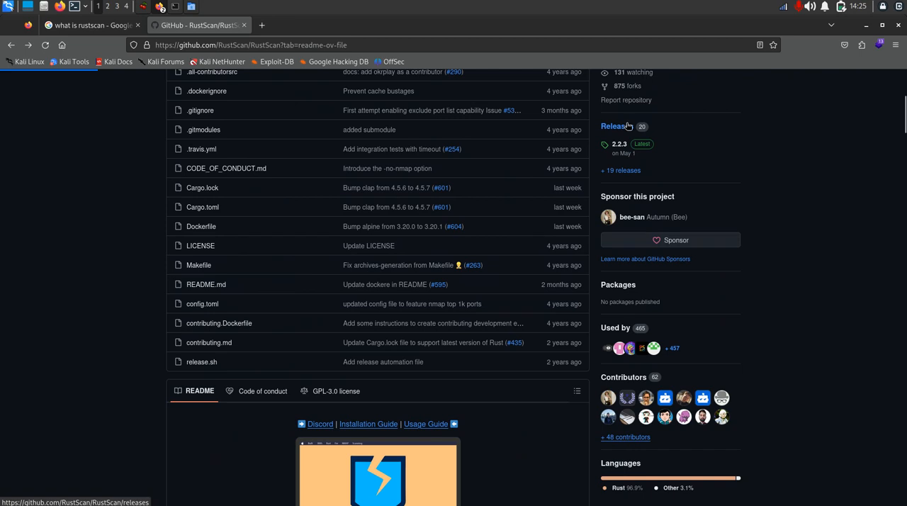
# From the Releases page, download rustscan_2.2.3_amd64.deb from the 2.2.3 assets
pyautogui.click(612, 126)
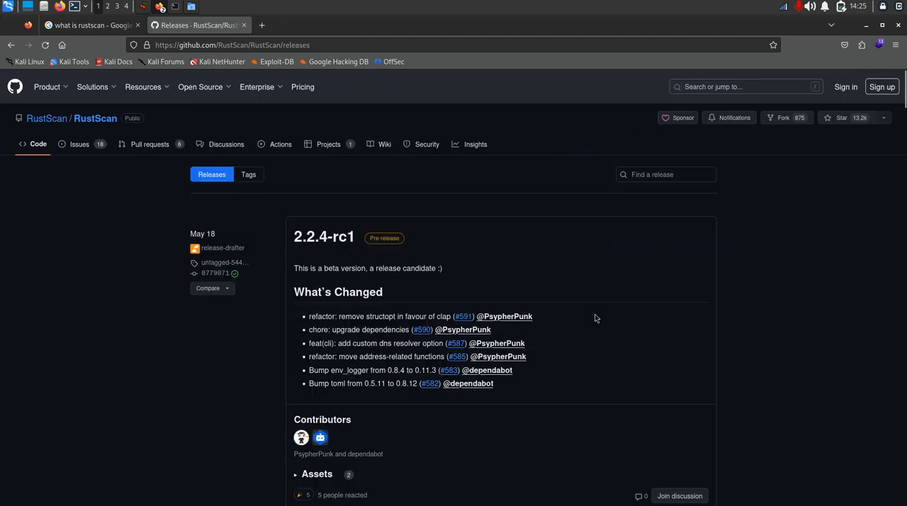
pyautogui.scroll(-3)
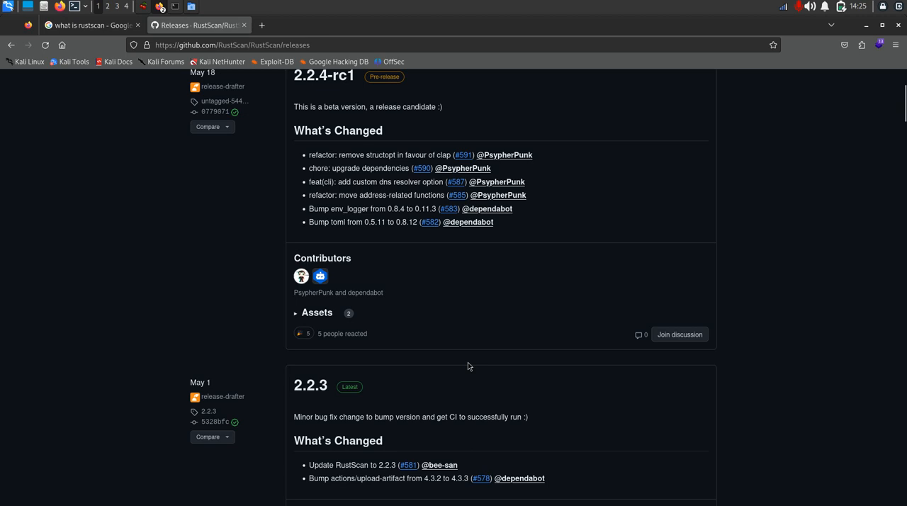
pyautogui.scroll(3)
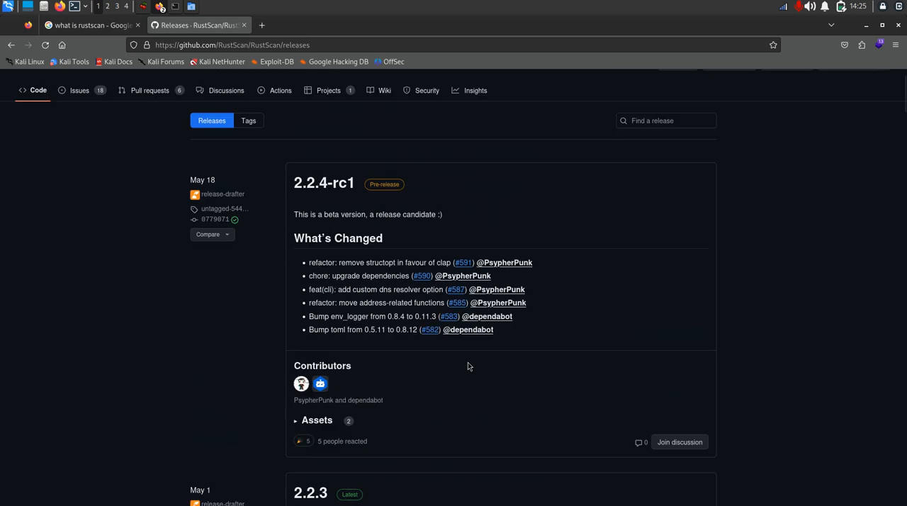
pyautogui.scroll(-3)
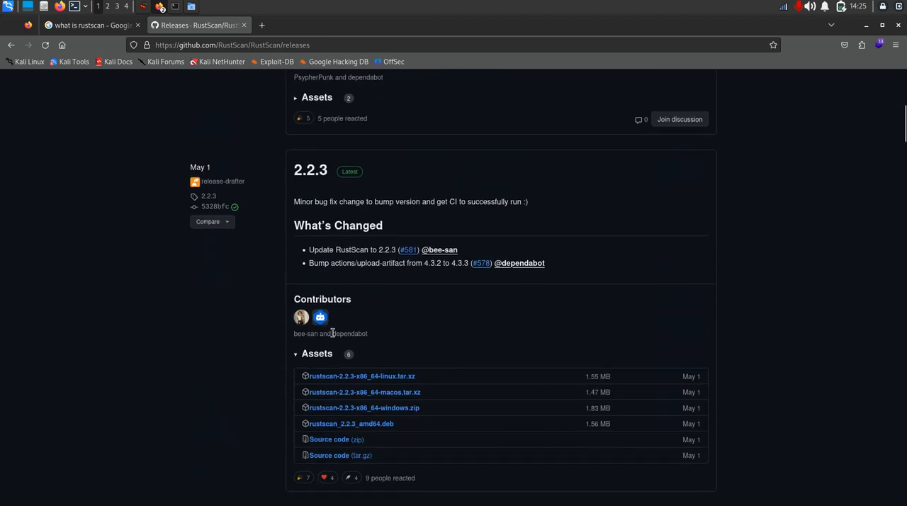
pyautogui.moveTo(355, 433)
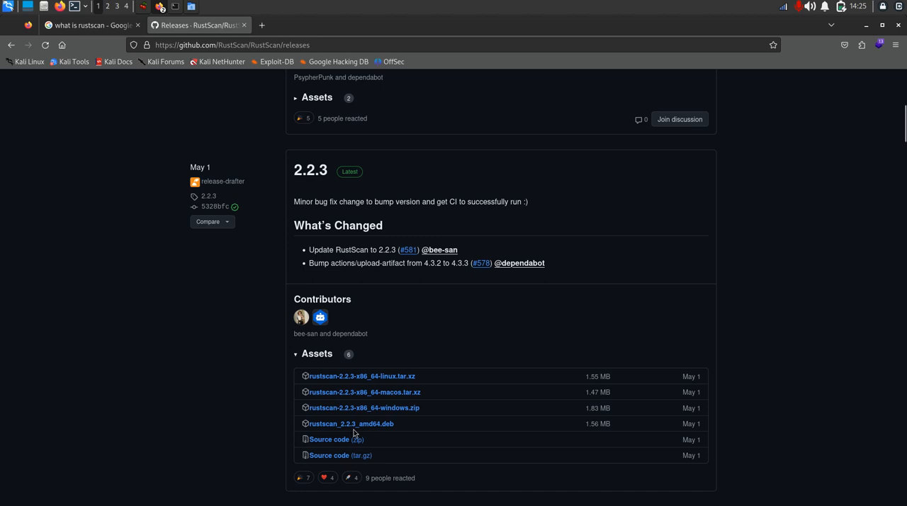
pyautogui.click(348, 423)
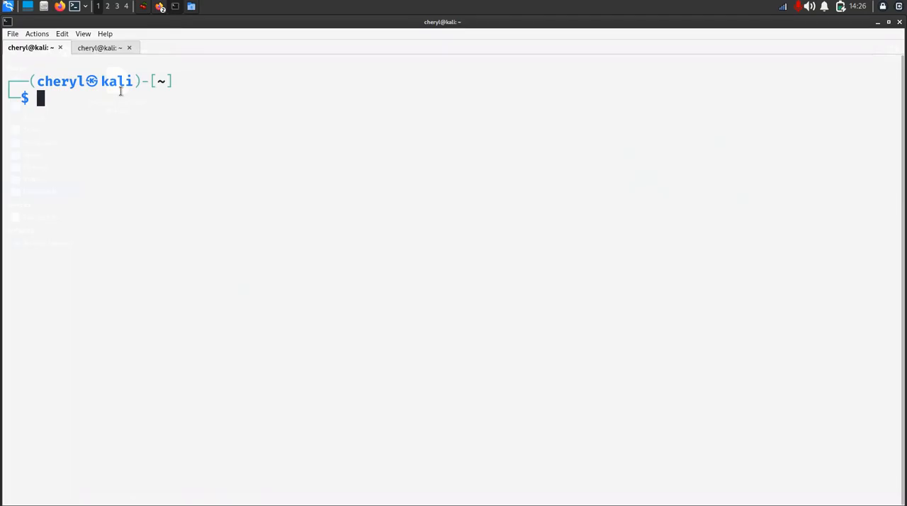
# Run 'rustscan -a 127.0.0.1' and get zsh's 'command not found'
pyautogui.write('rus')
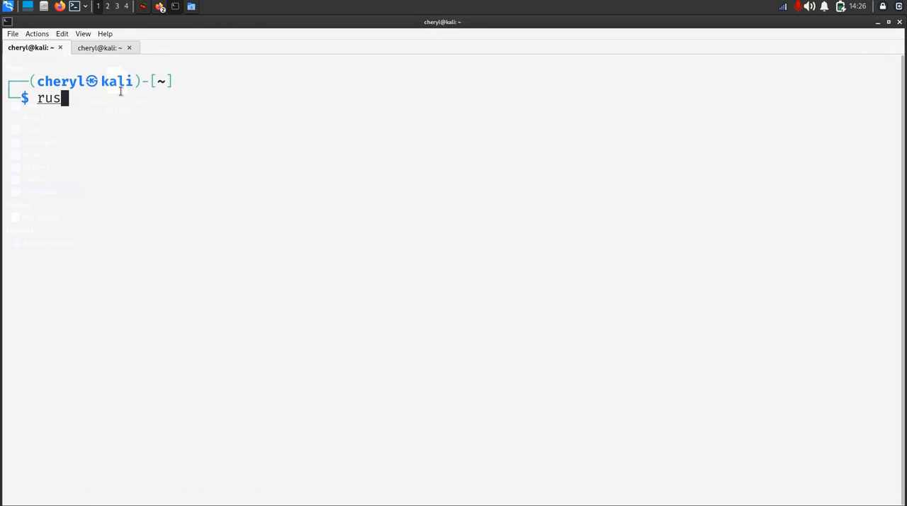
pyautogui.write('tscan')
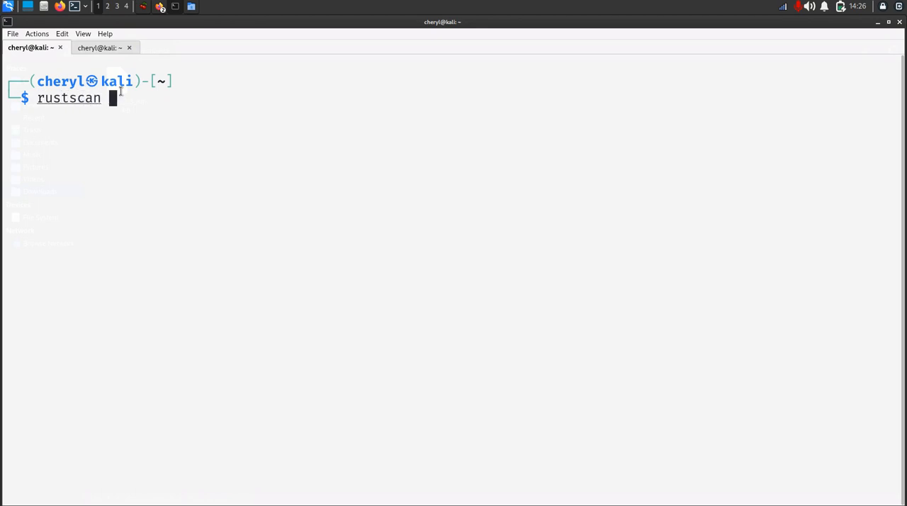
pyautogui.write('-a')
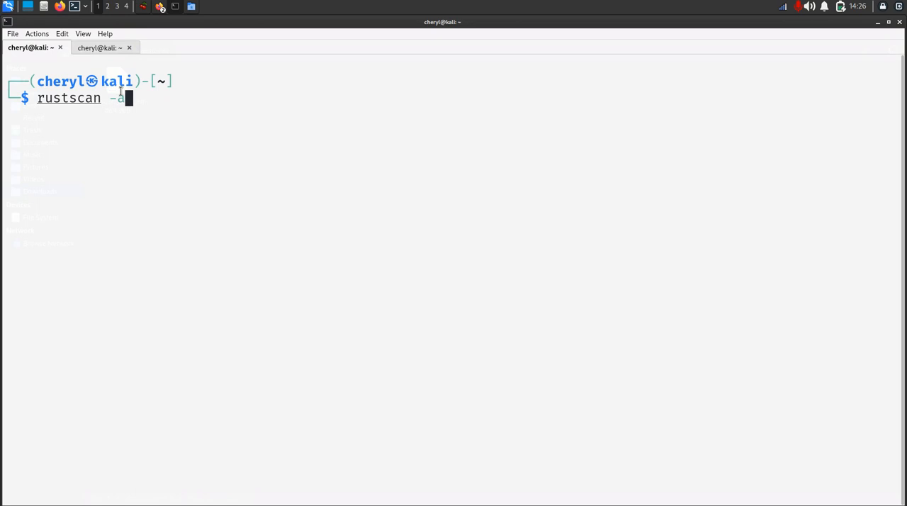
pyautogui.write('127')
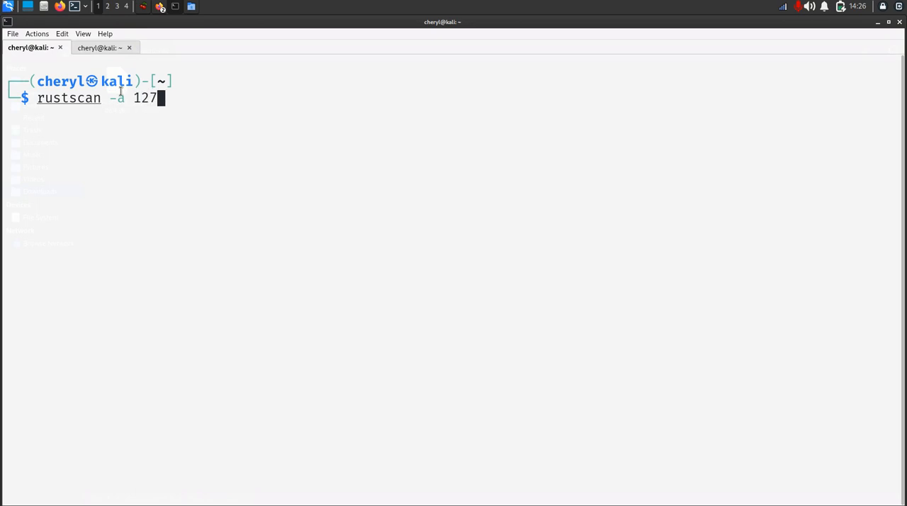
pyautogui.write('.')
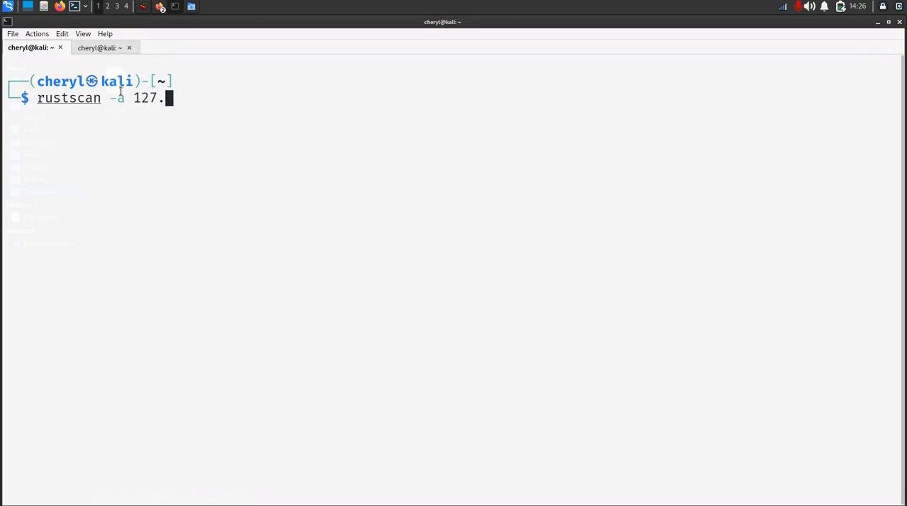
pyautogui.write('0.0.')
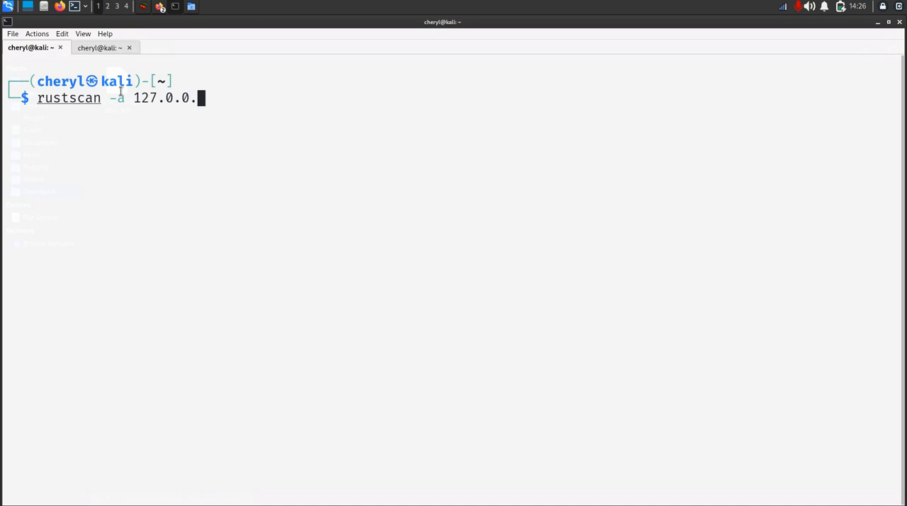
pyautogui.press('Return')
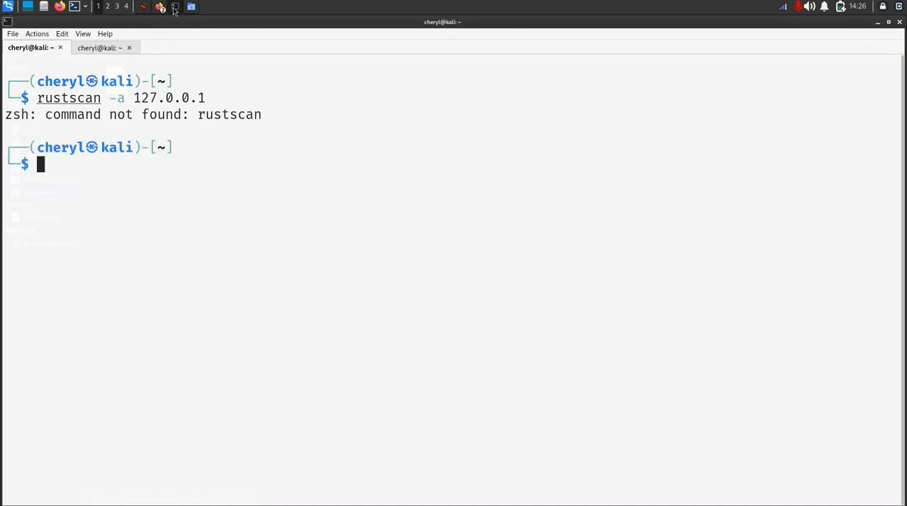
pyautogui.click(160, 6)
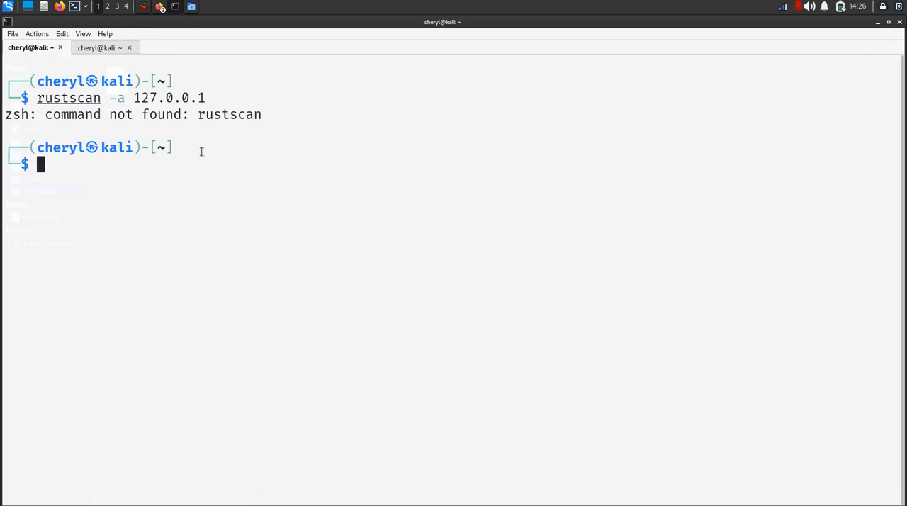
# Move into the Downloads folder and list its files
pyautogui.write('sudo apt install rustscan')
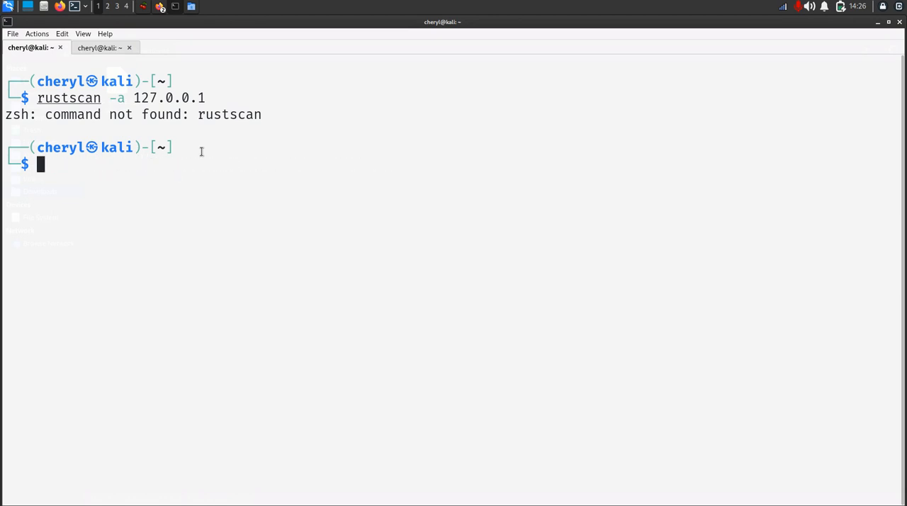
pyautogui.press('Return')
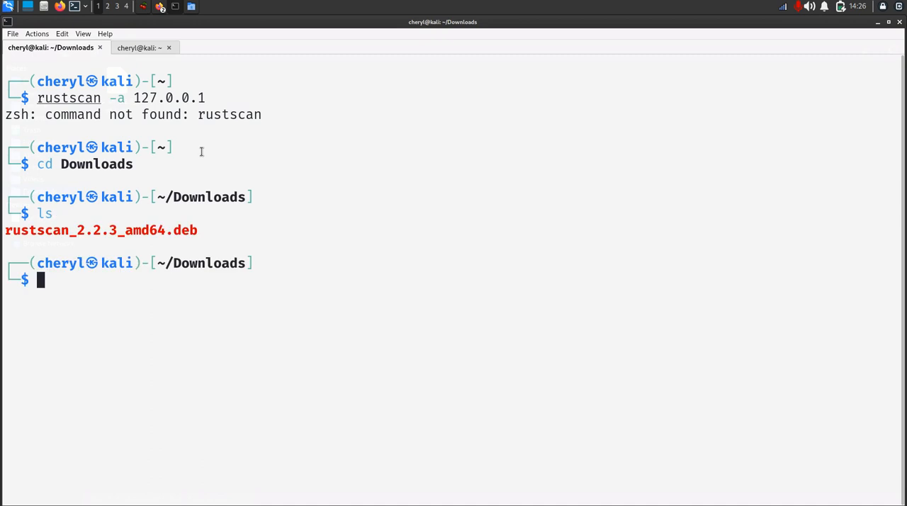
# Install rustscan_2.2.3_amd64.deb with 'sudo dpkg -i', entering the sudo password, and retype the scan command
pyautogui.write('sudo apt install rustscan')
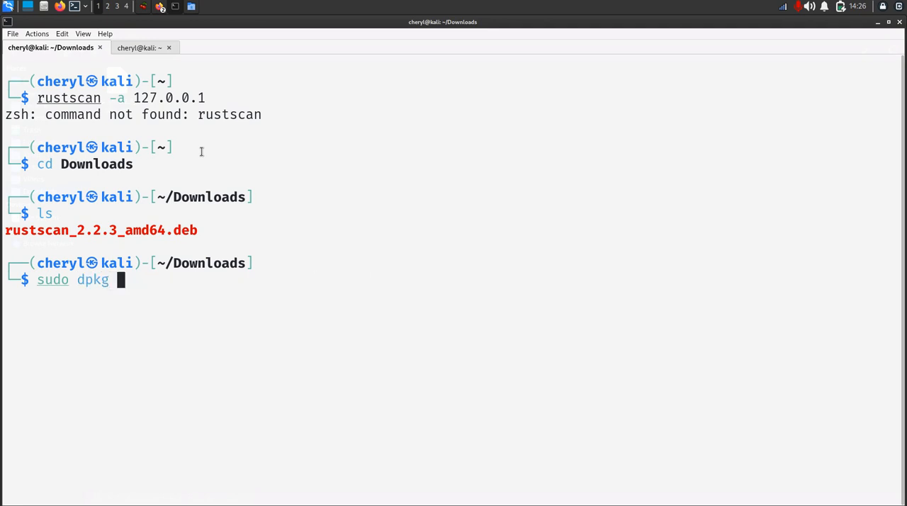
pyautogui.write('-i')
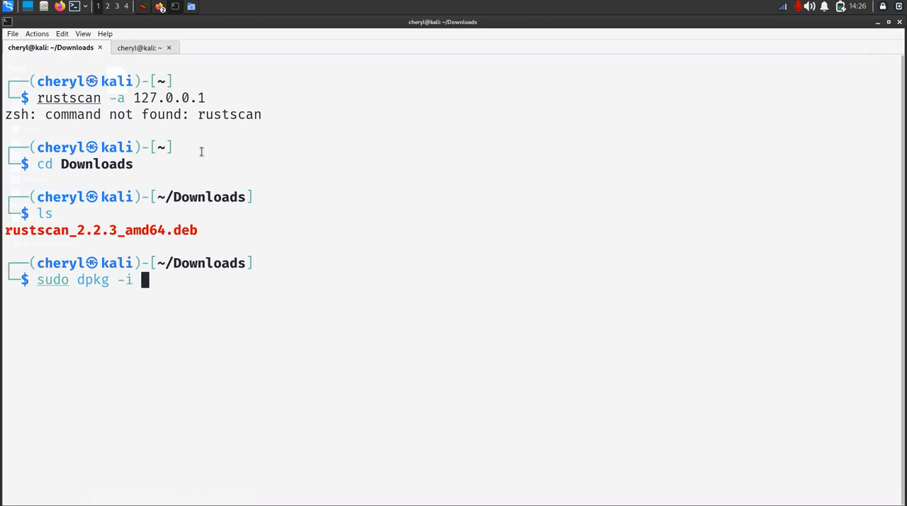
pyautogui.press('Return')
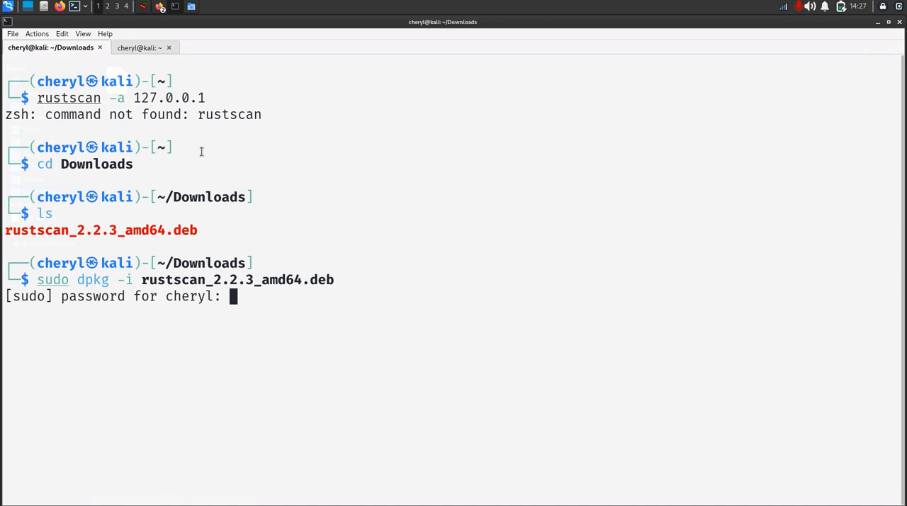
pyautogui.press('Return')
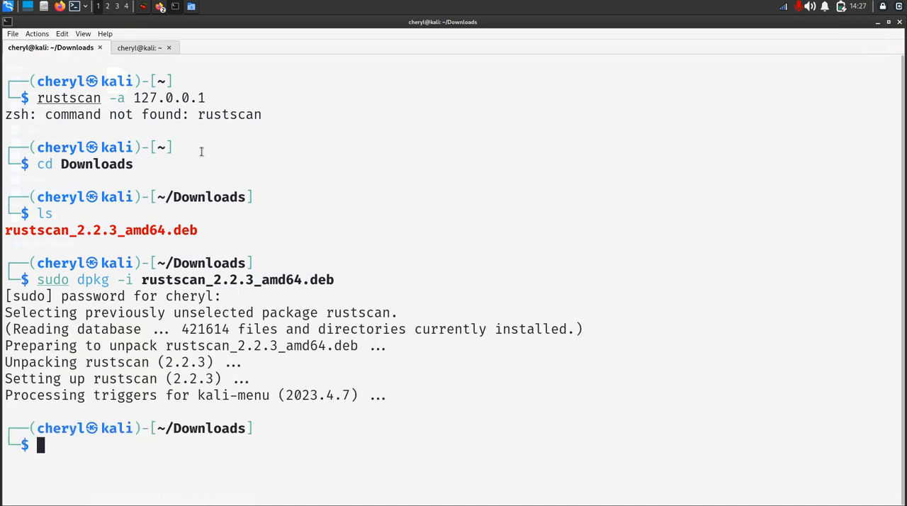
pyautogui.write('rustscan -a 127.0.0.1')
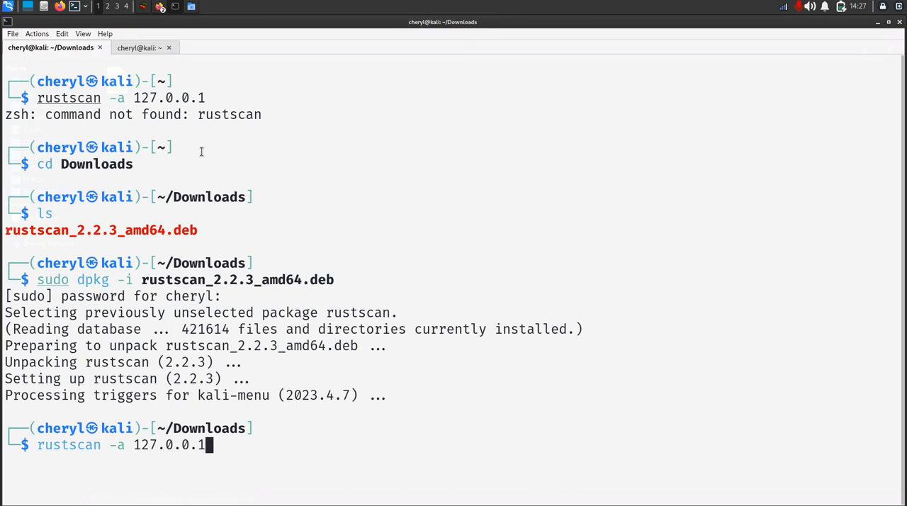
# Run the scan of 127.0.0.1, which reports open ports 42401, 52646 and 60726
pyautogui.press('Return')
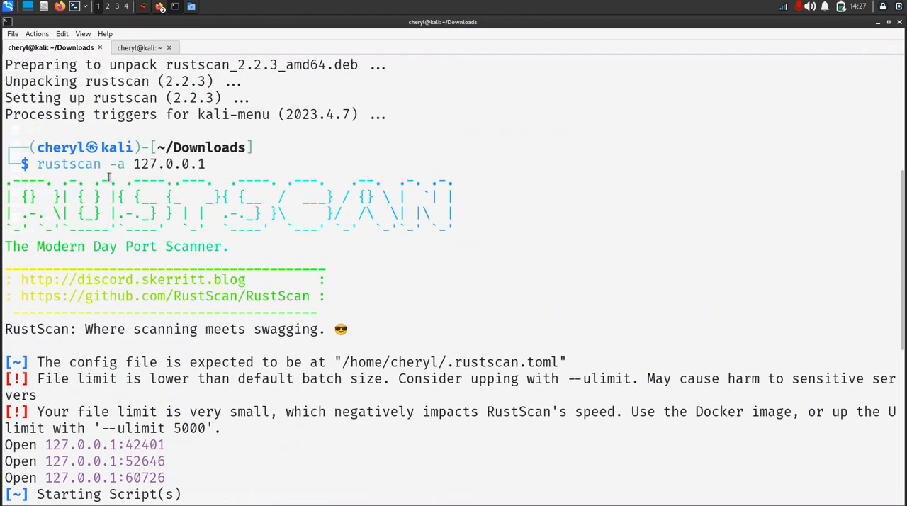
pyautogui.click(139, 49)
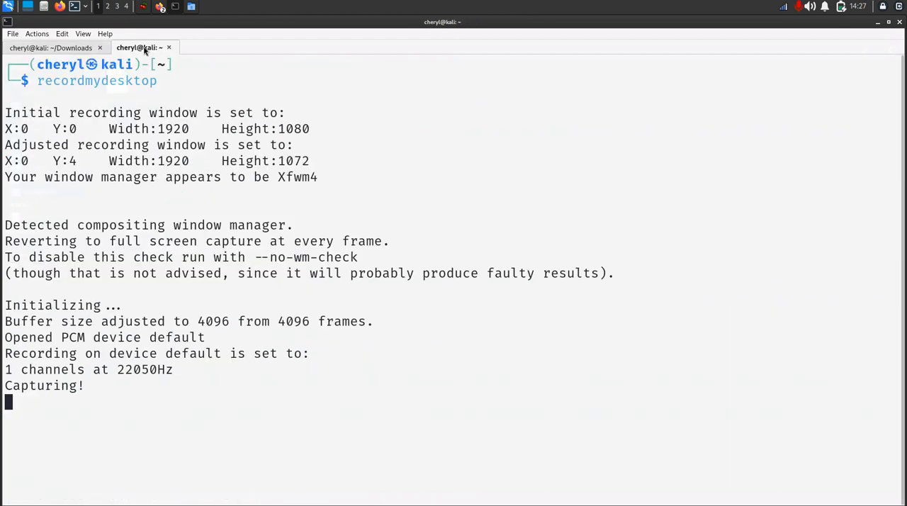